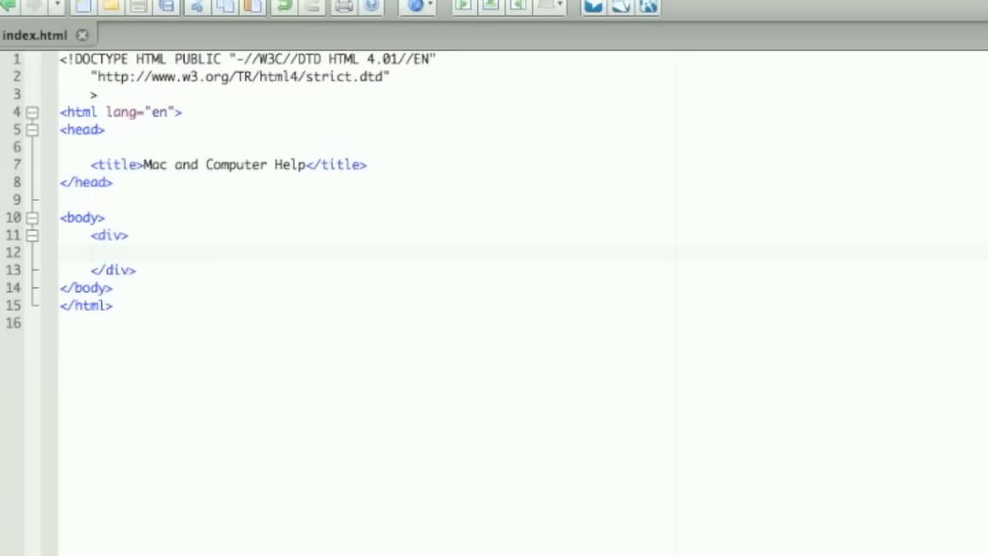
pyautogui.write('<img')
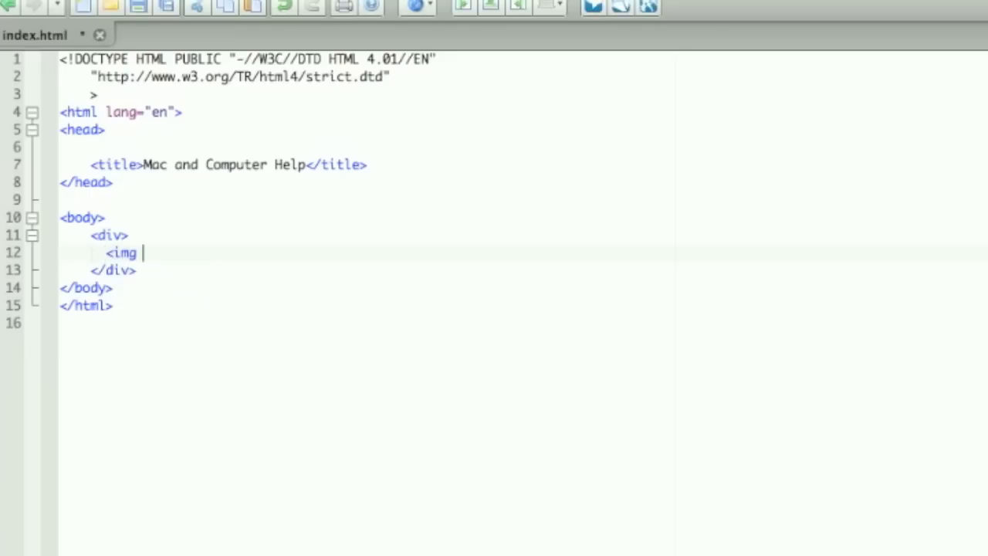
pyautogui.write('src="')
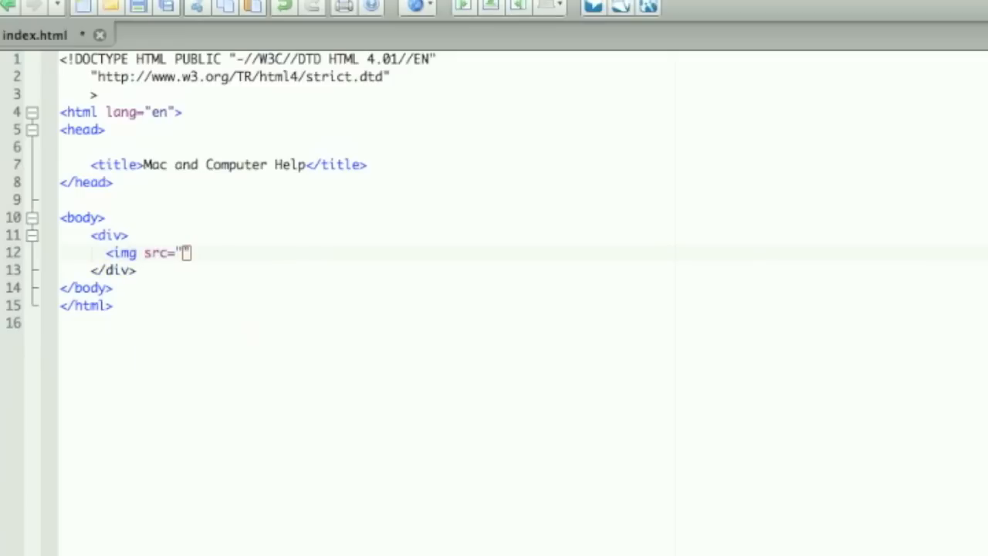
pyautogui.write('mac_t')
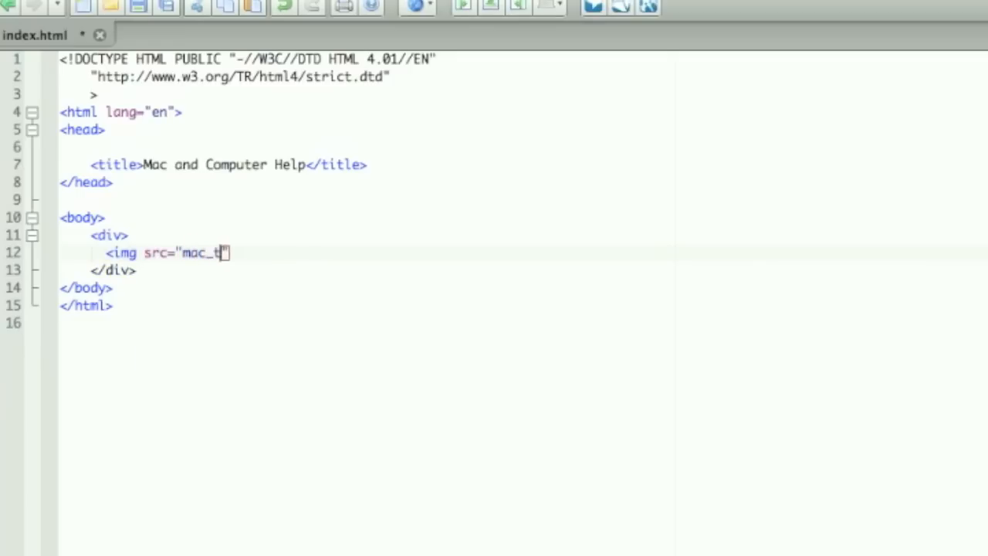
pyautogui.write('utorial')
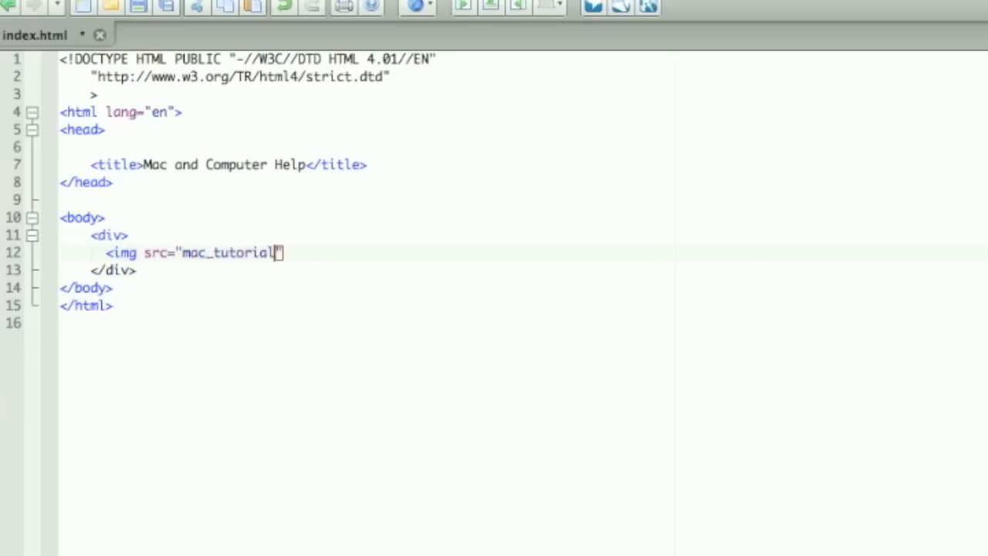
pyautogui.write('s.tiff')
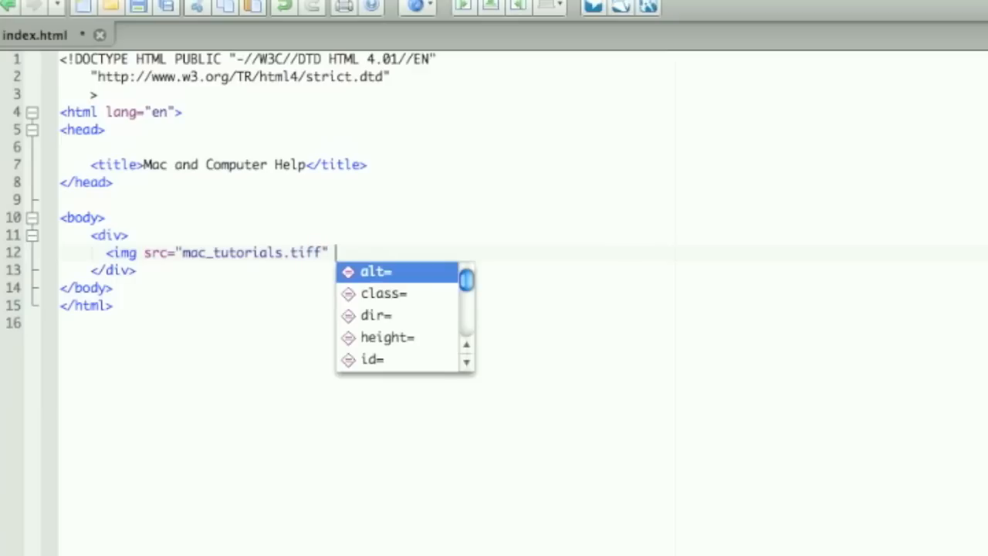
pyautogui.write('on')
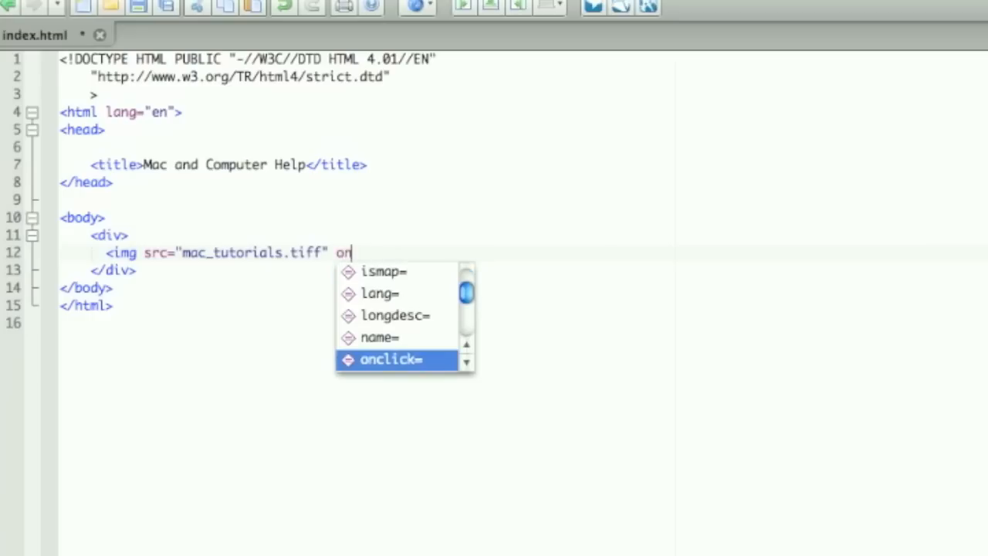
pyautogui.write('mouseo')
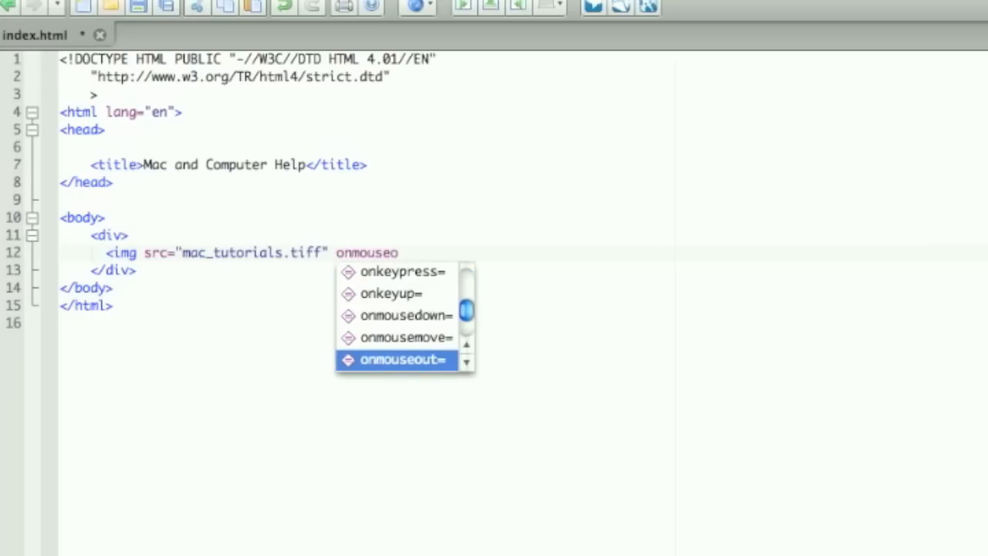
pyautogui.write('ver')
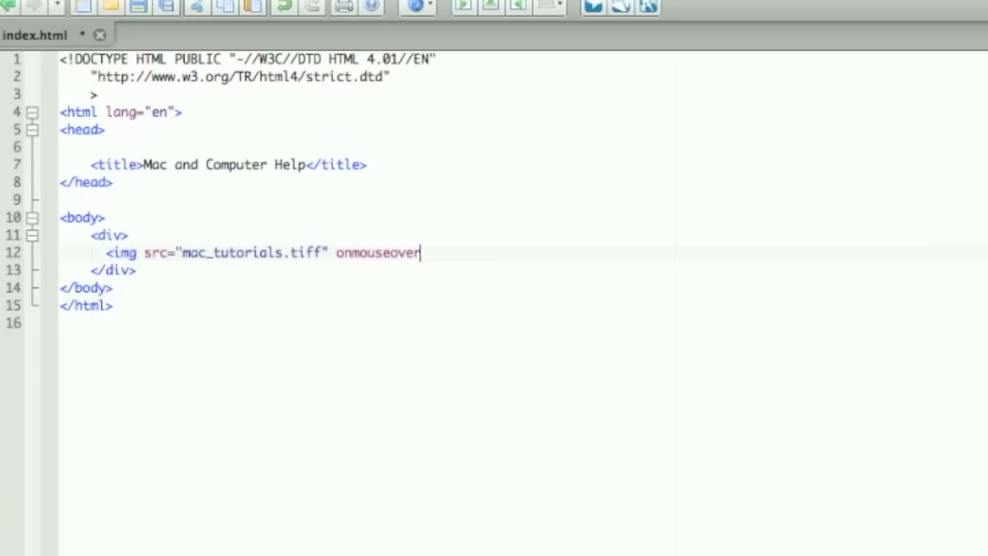
pyautogui.write('="sr"')
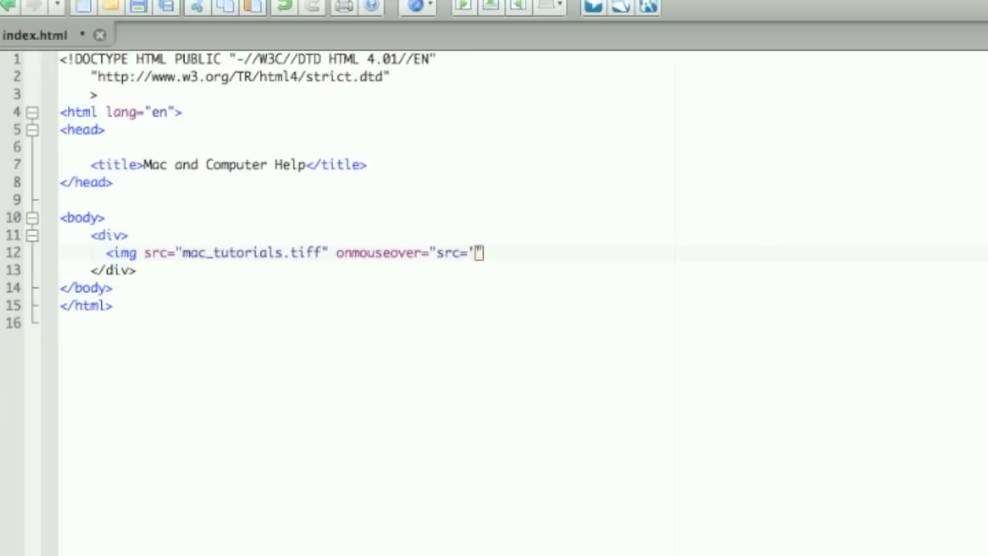
pyautogui.write('mac')
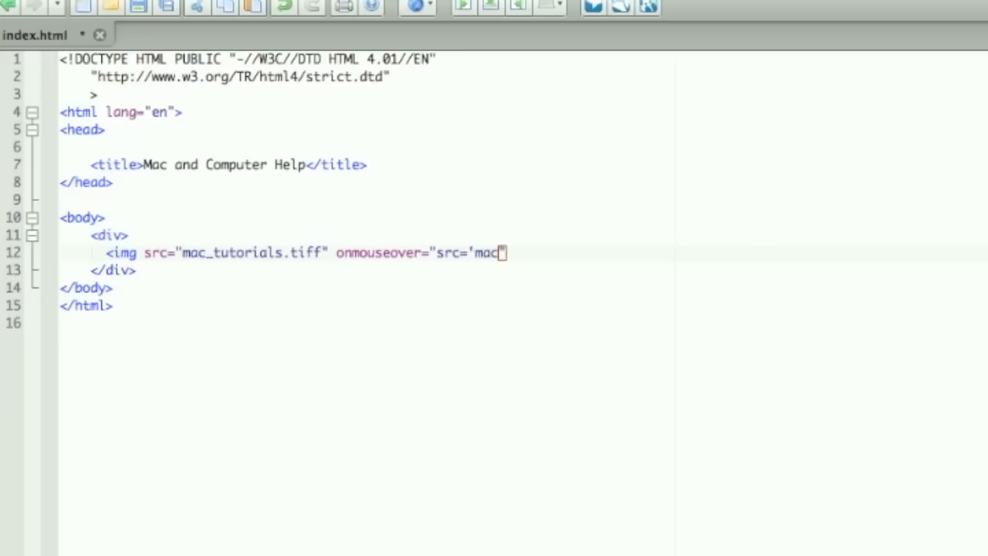
pyautogui.write('_tutorials')
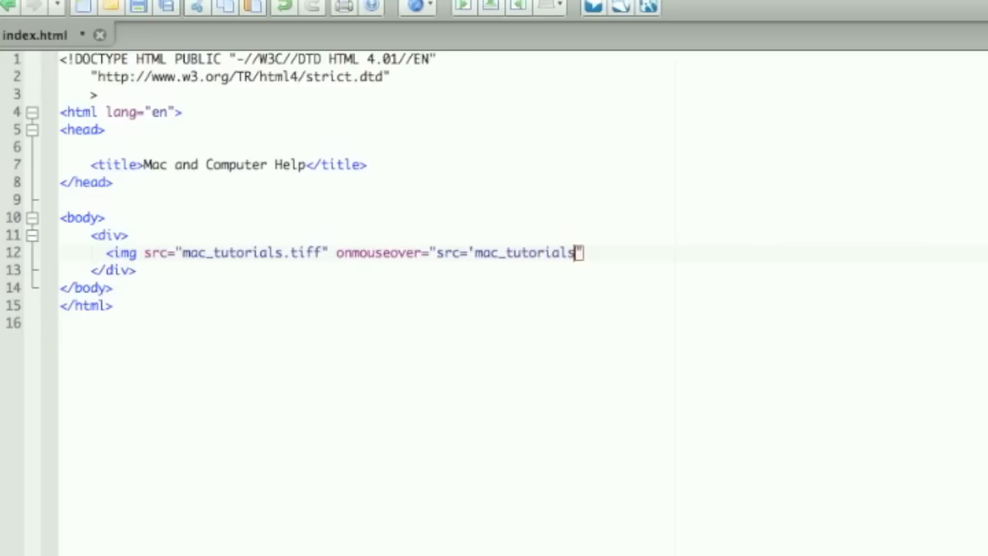
pyautogui.write('_mo')
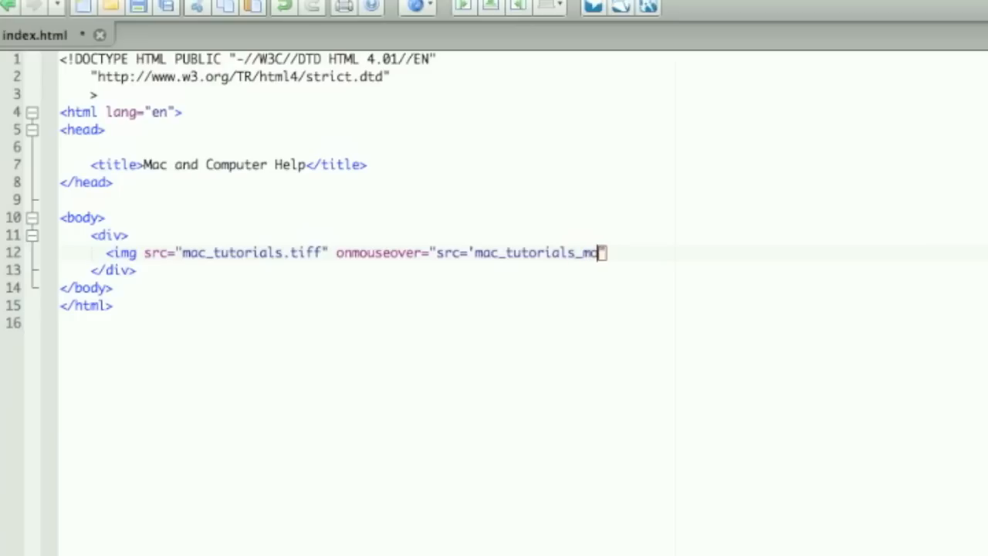
pyautogui.write("'")
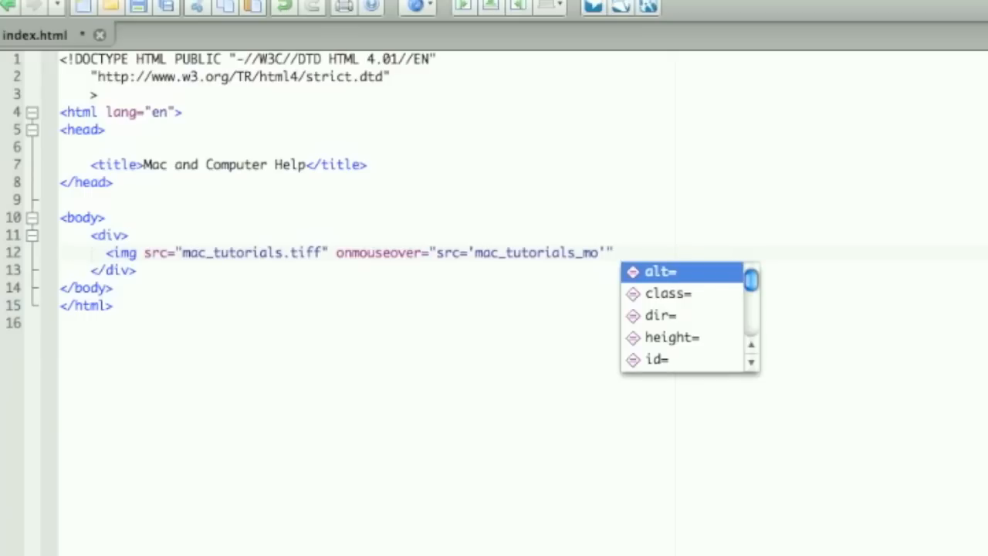
pyautogui.write('on')
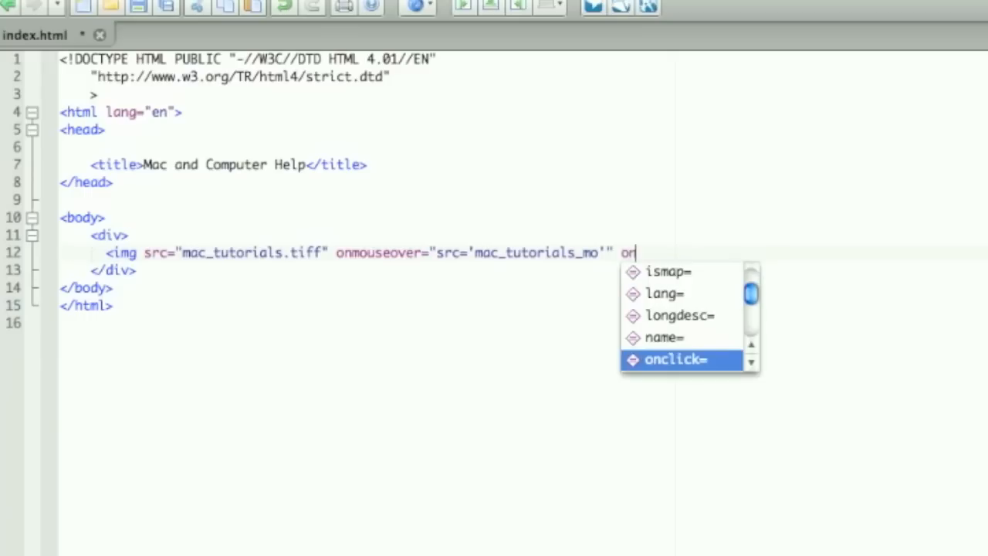
pyautogui.write('mouseout=')
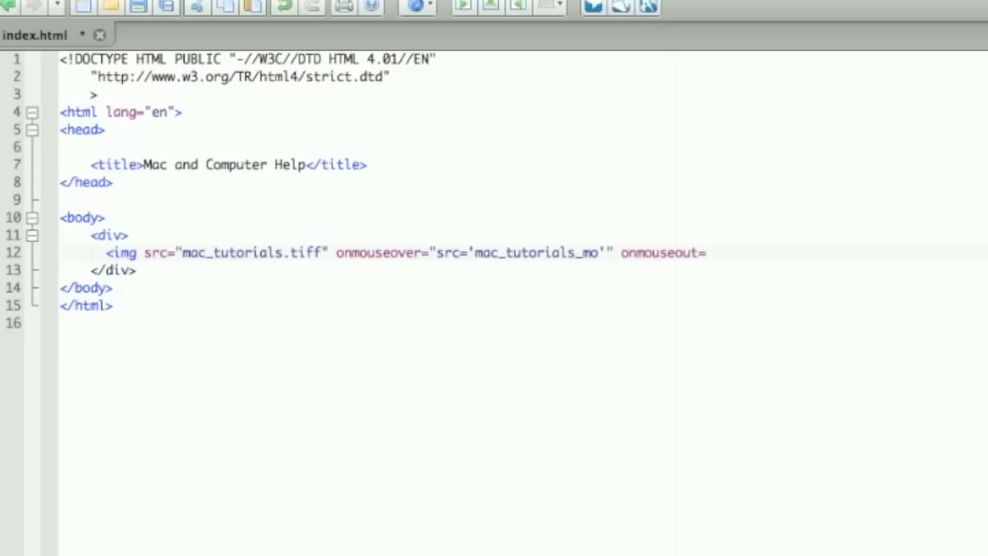
pyautogui.write('"src"')
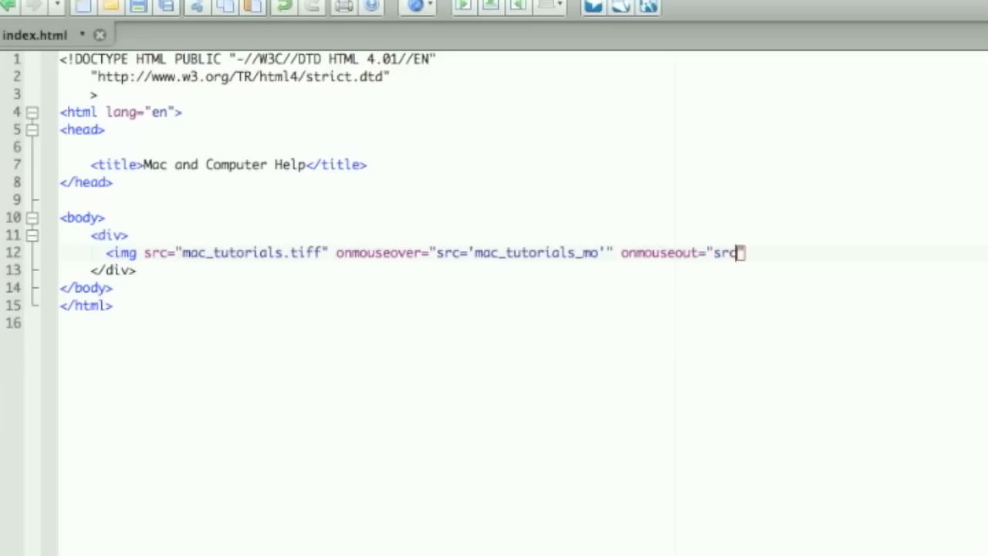
pyautogui.write("'")
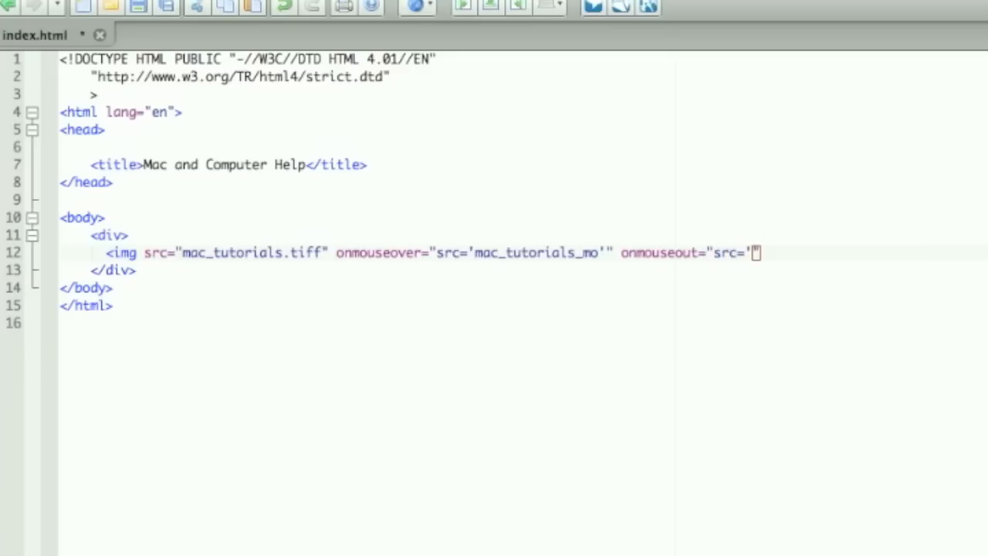
pyautogui.write('mac')
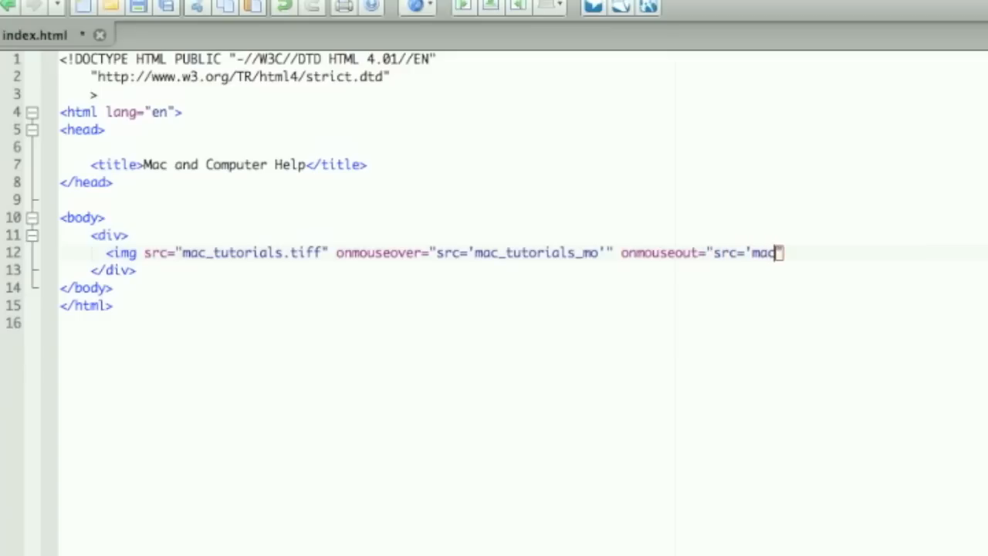
pyautogui.write('_tu')
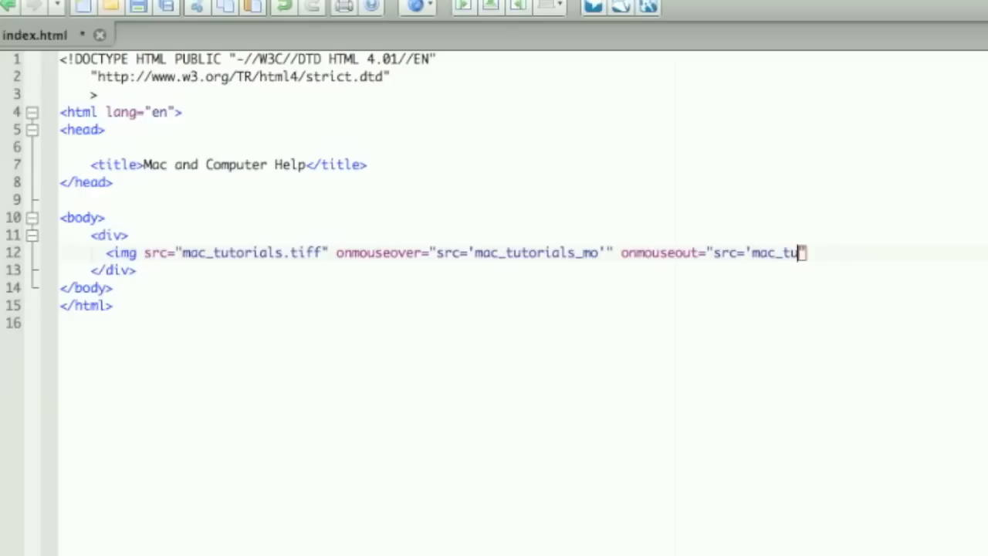
pyautogui.write('torials.ti')
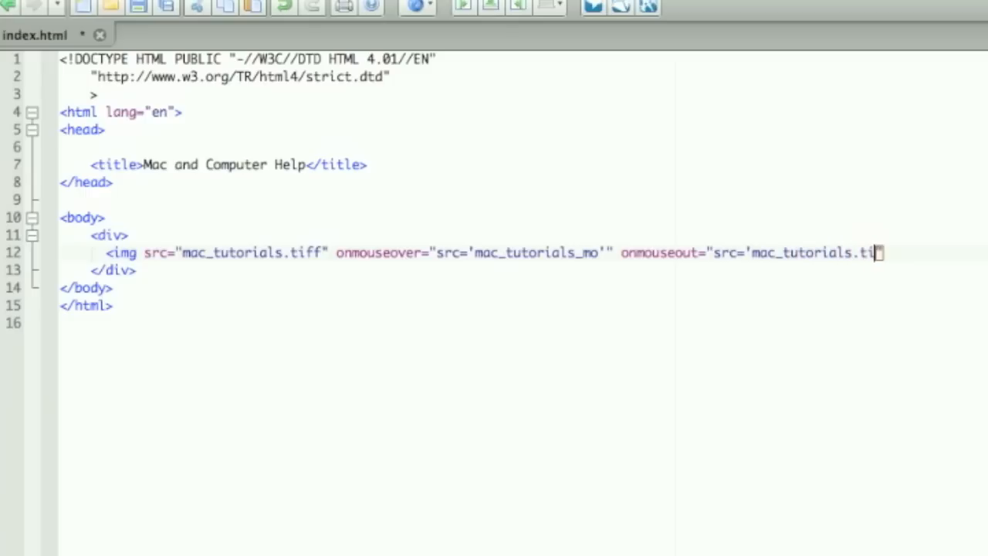
pyautogui.write('ff\'"')
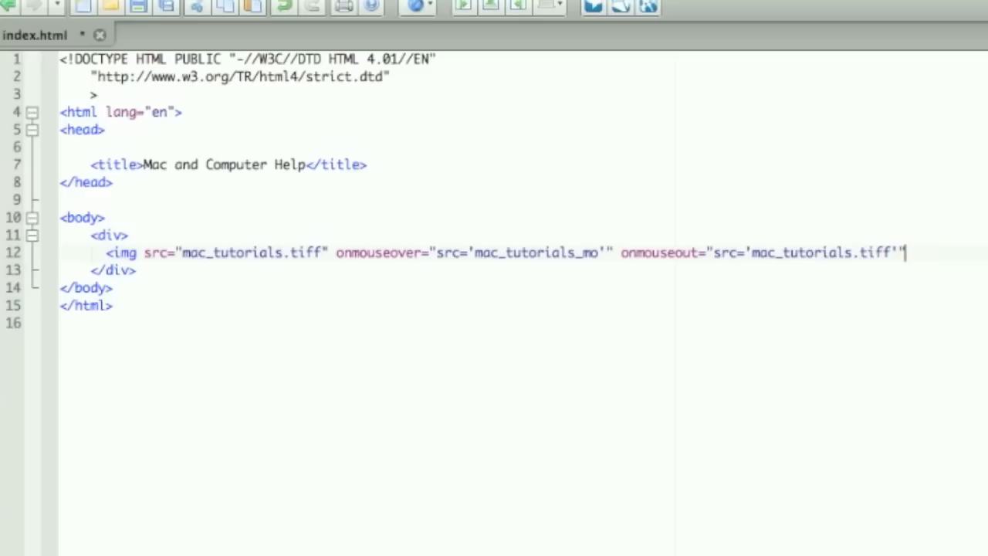
pyautogui.write('>')
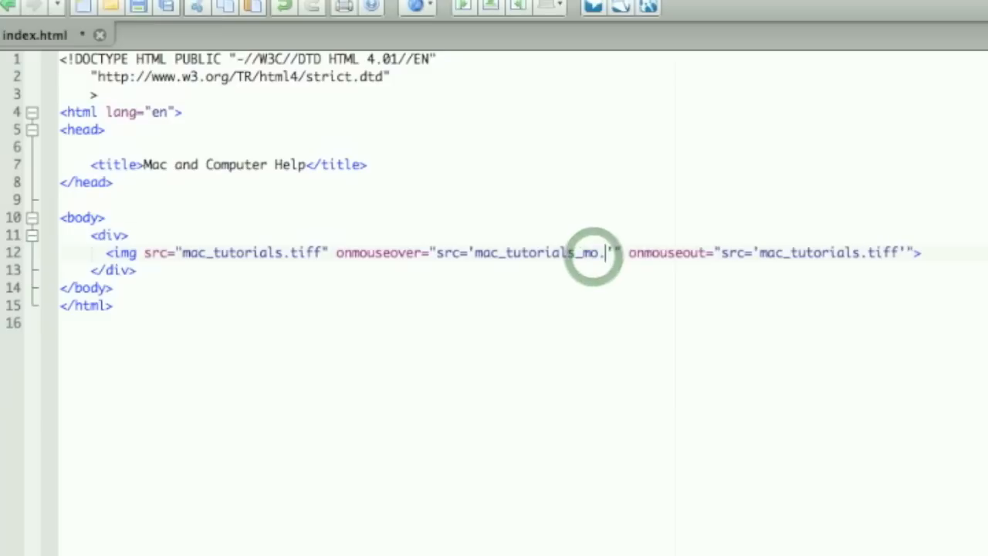
pyautogui.write('tiff')
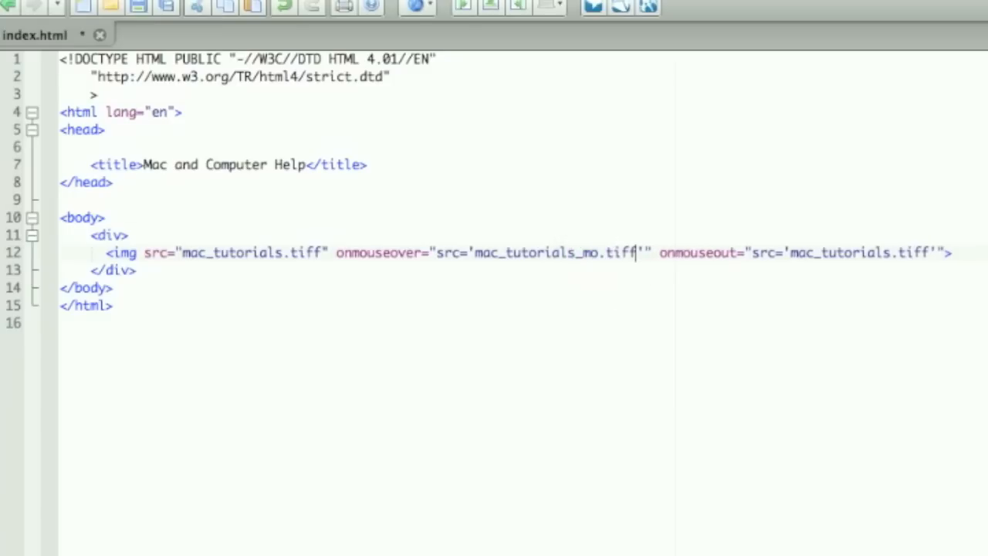